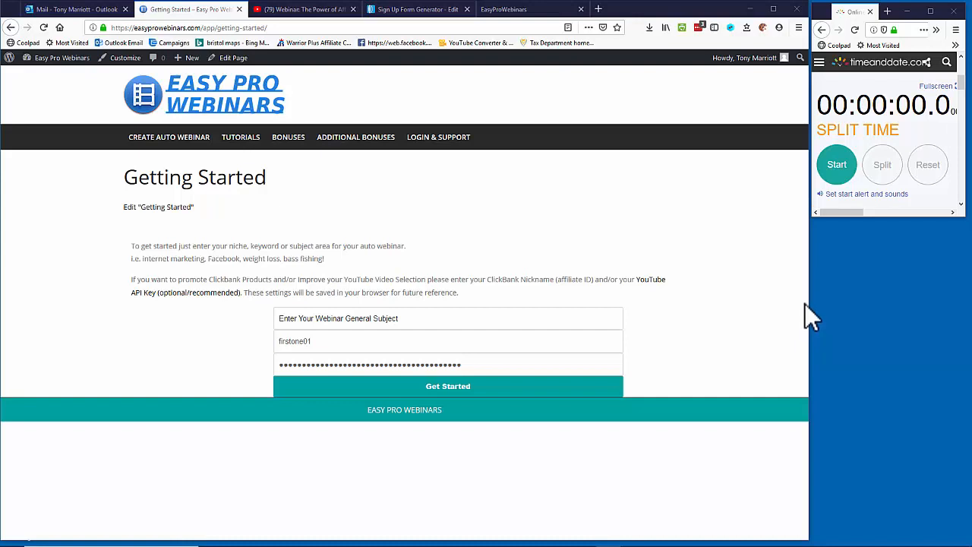
mouse_move(732, 306)
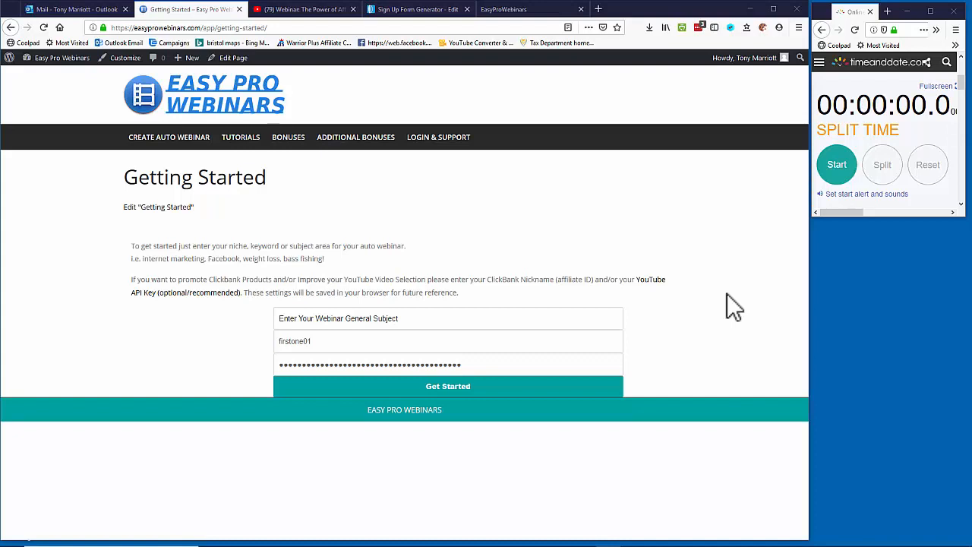
mouse_move(419, 244)
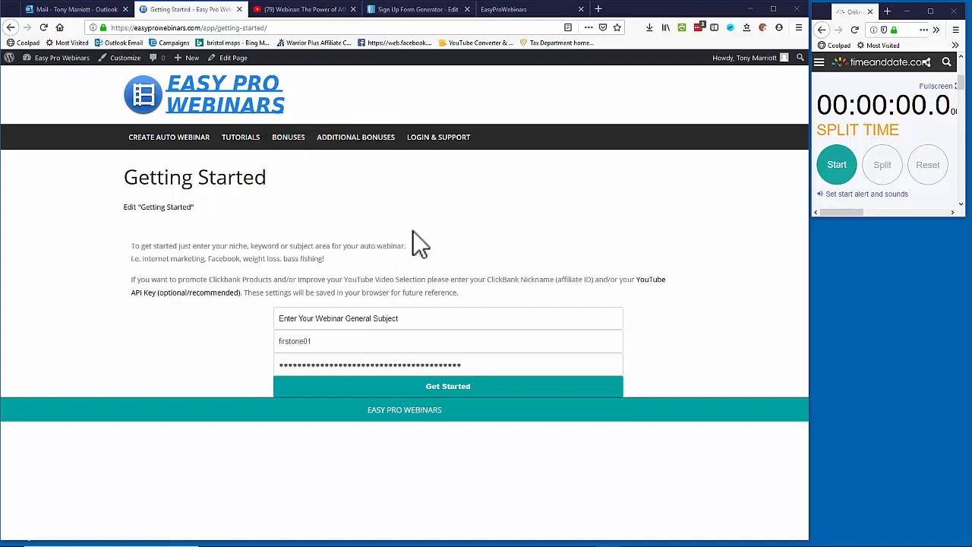
mouse_move(515, 240)
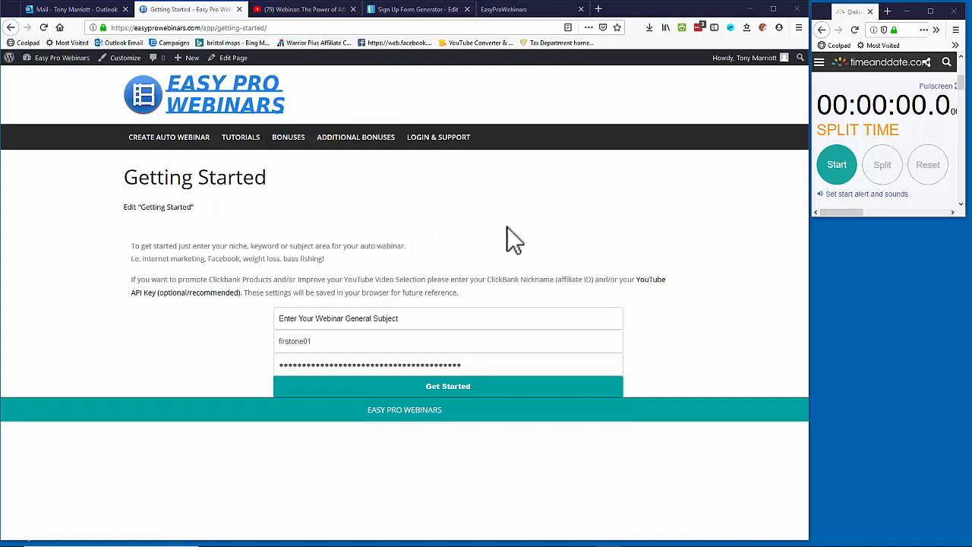
mouse_move(895, 140)
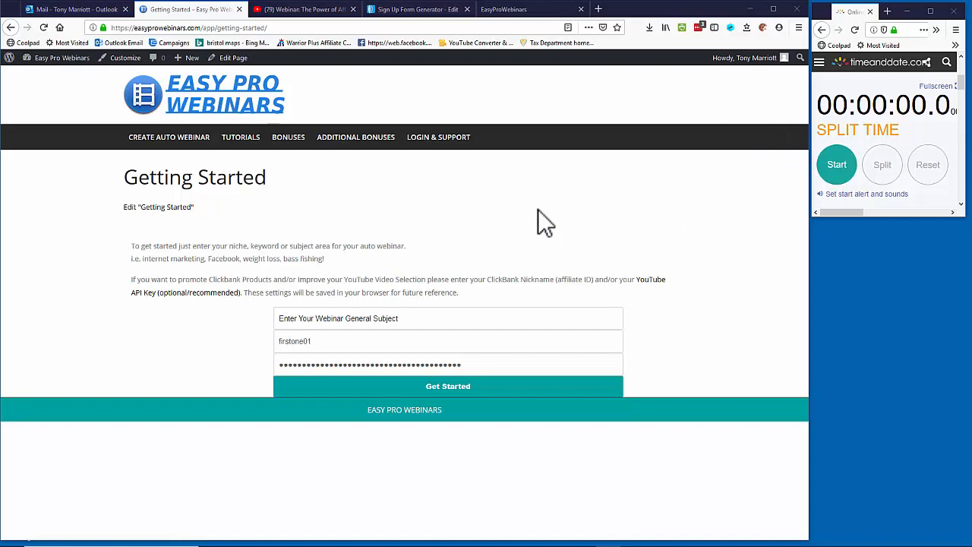
mouse_move(483, 220)
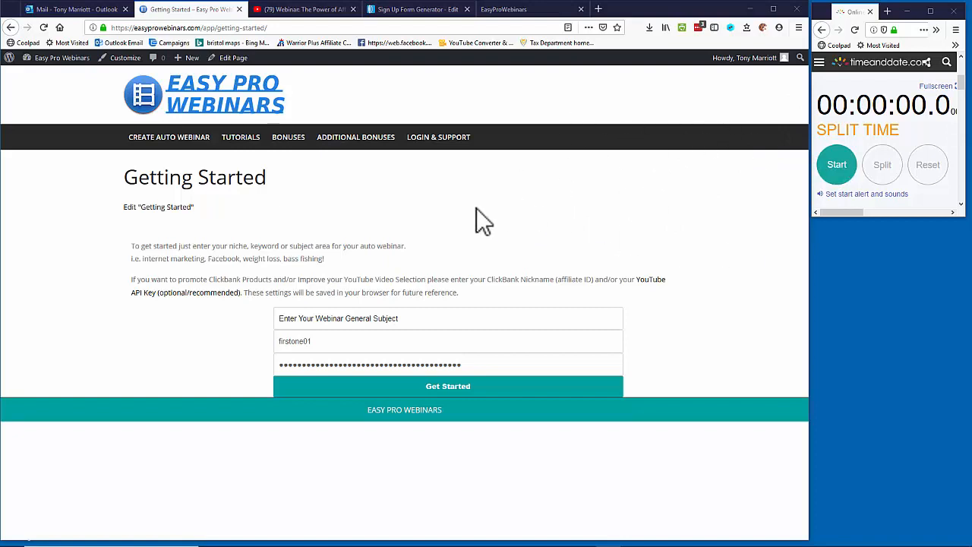
mouse_move(428, 264)
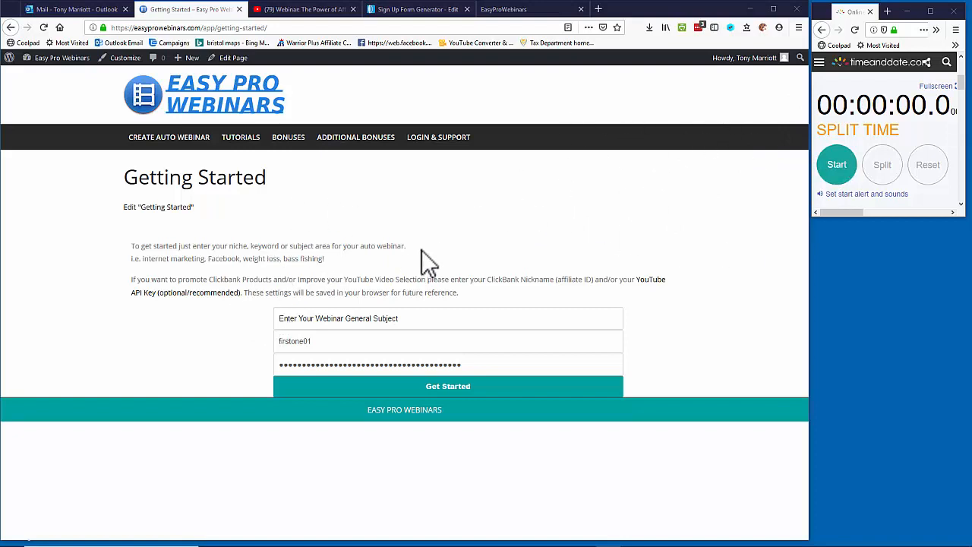
mouse_move(159, 167)
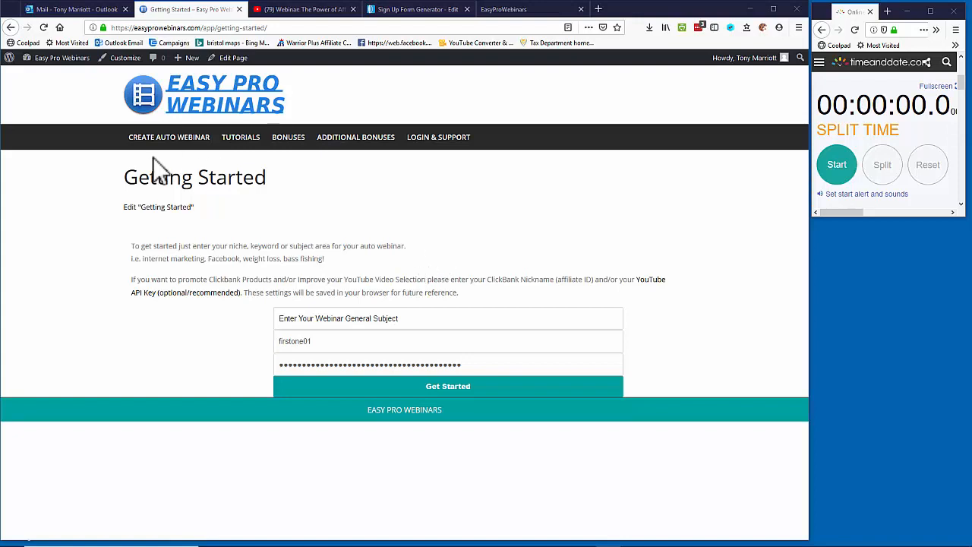
mouse_move(401, 231)
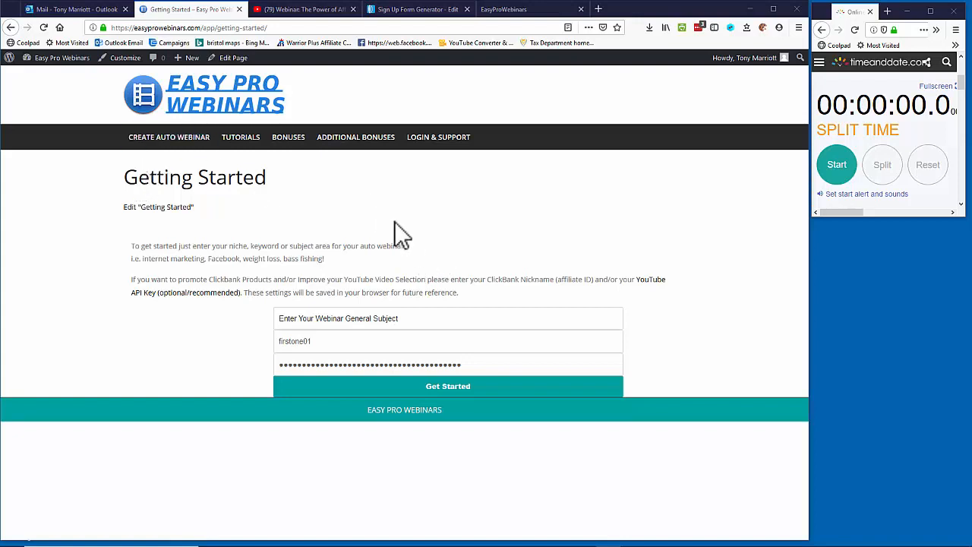
mouse_move(661, 276)
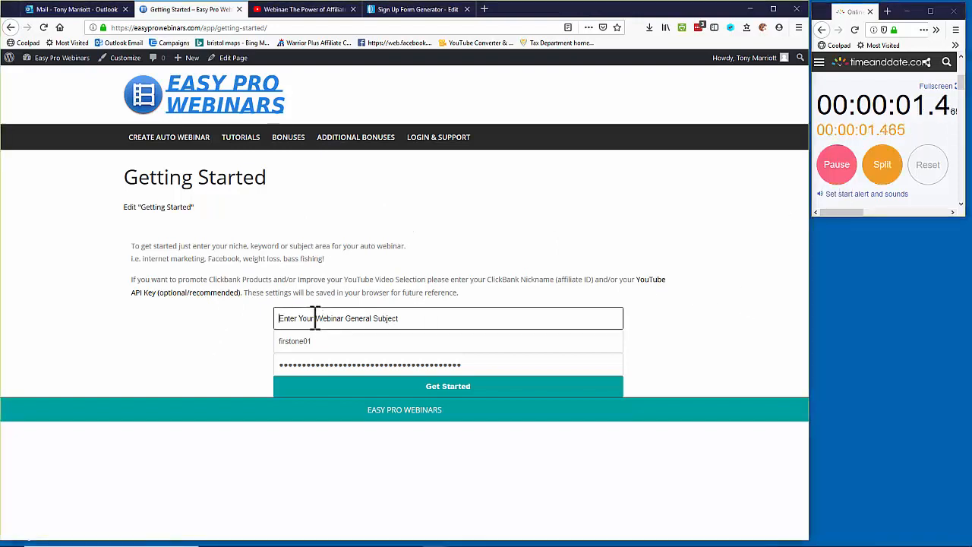
Submit 'affiliate marketing' as the General Subject to begin creating the webinar.
text(affiliate marketing)
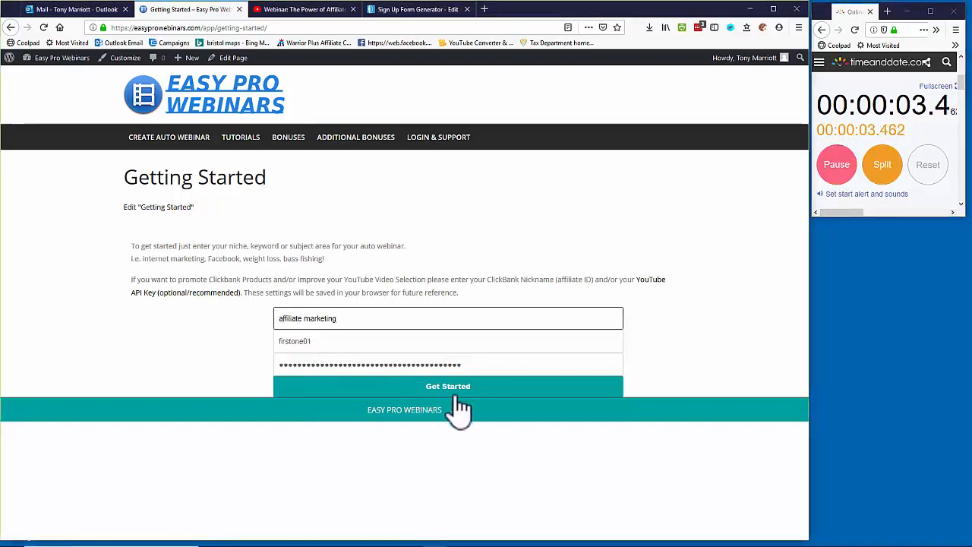
click(447, 386)
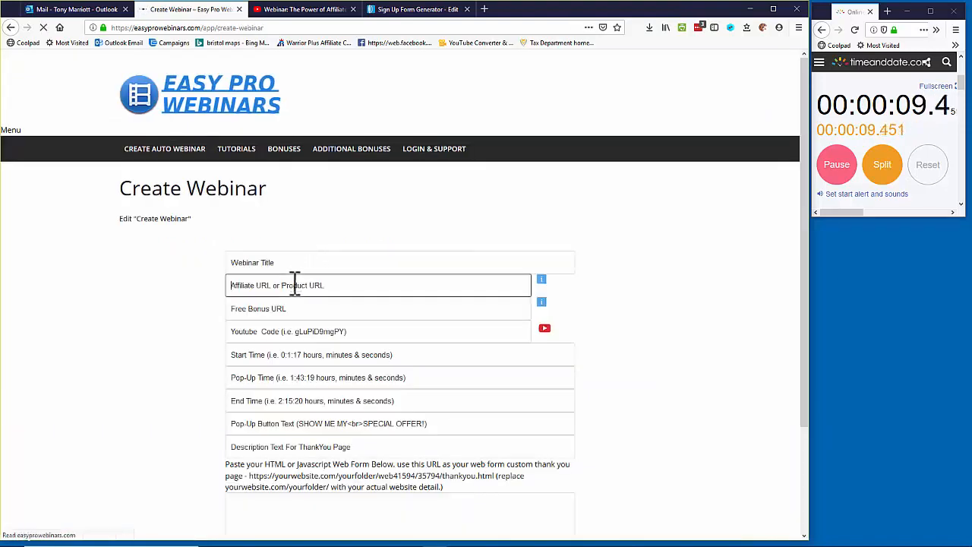
Choose a ClickBank product, the Internet Marketing bonus and The Power of Affiliate Marketing video.
click(377, 285)
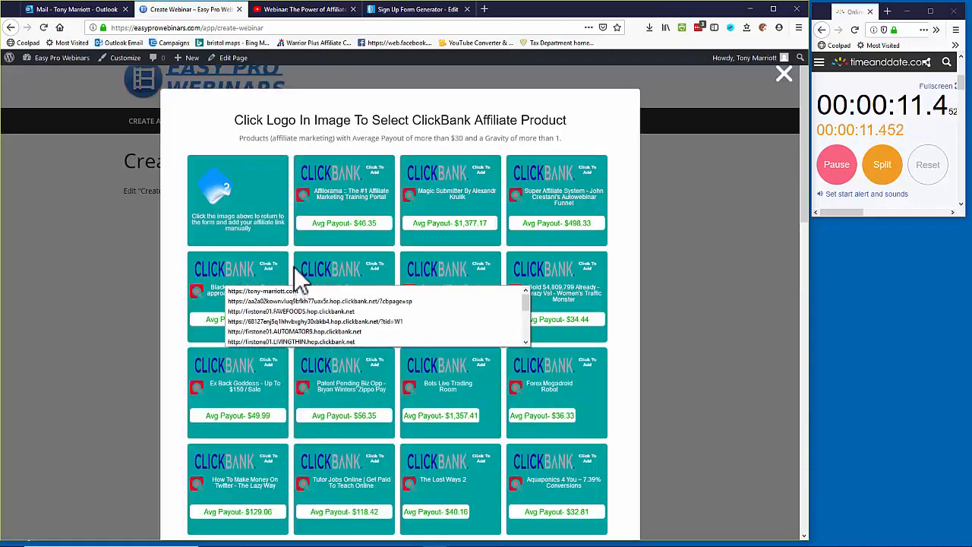
mouse_move(342, 183)
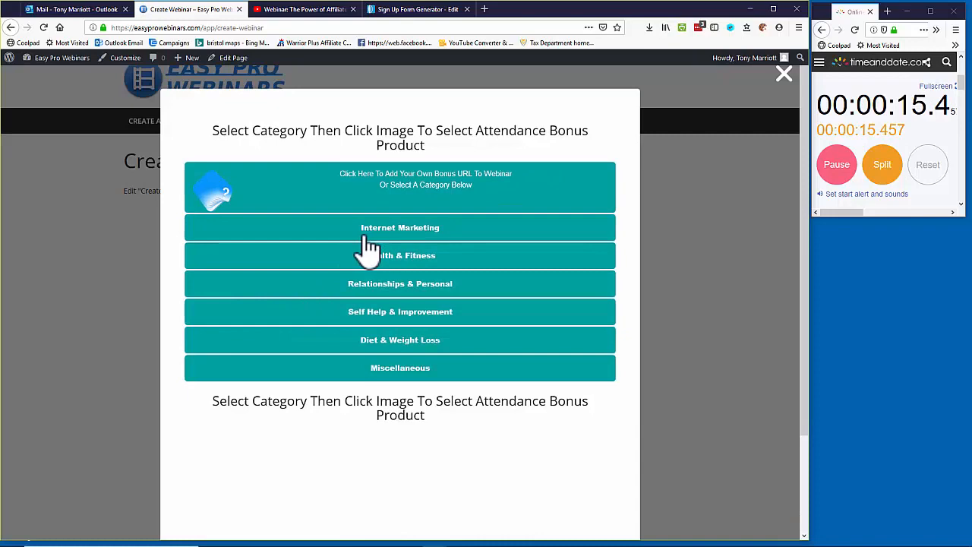
click(401, 228)
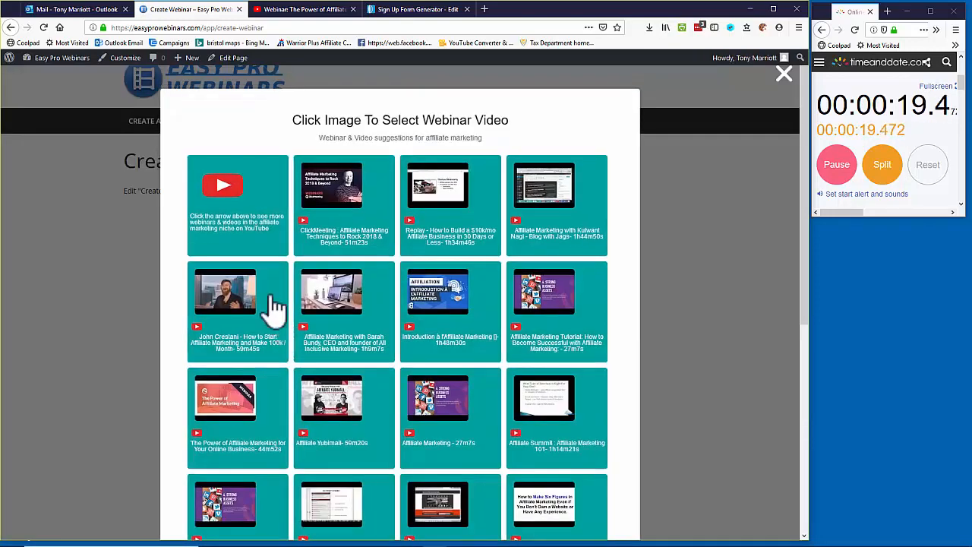
mouse_move(205, 448)
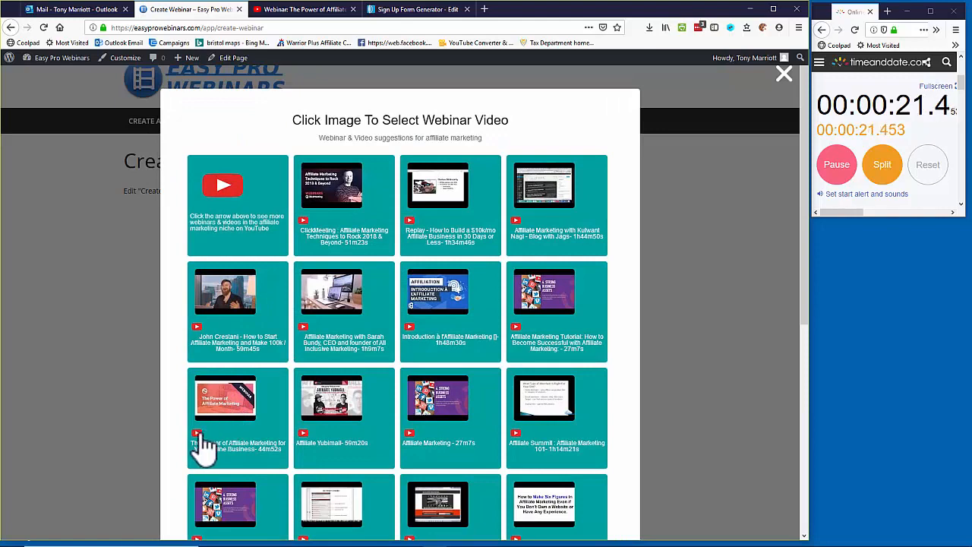
click(225, 398)
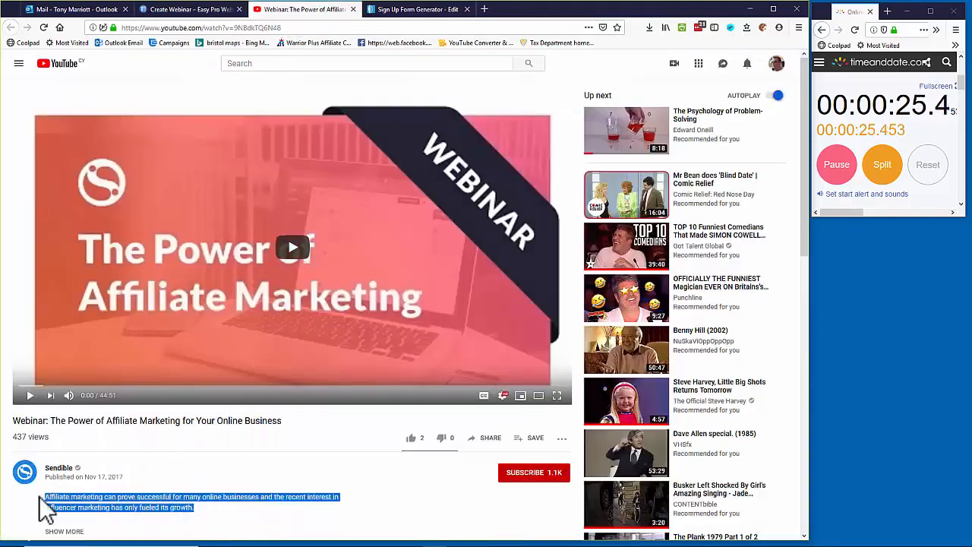
Copy the video's YouTube description for use as the thank-you page text.
right_click(114, 501)
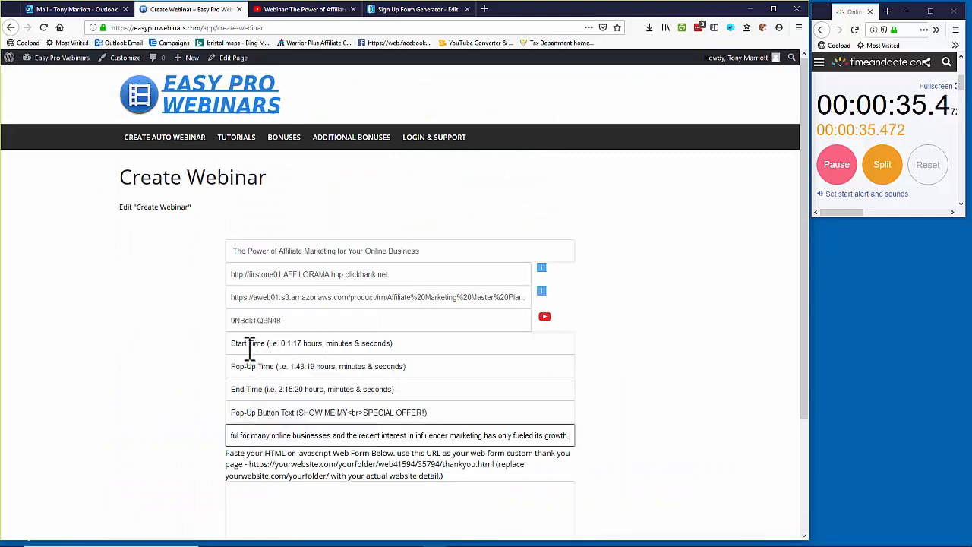
Set the webinar start, pop-up and end times to 0:0:1, 0:0:32 and 0:1:38.
text(0:0:1)
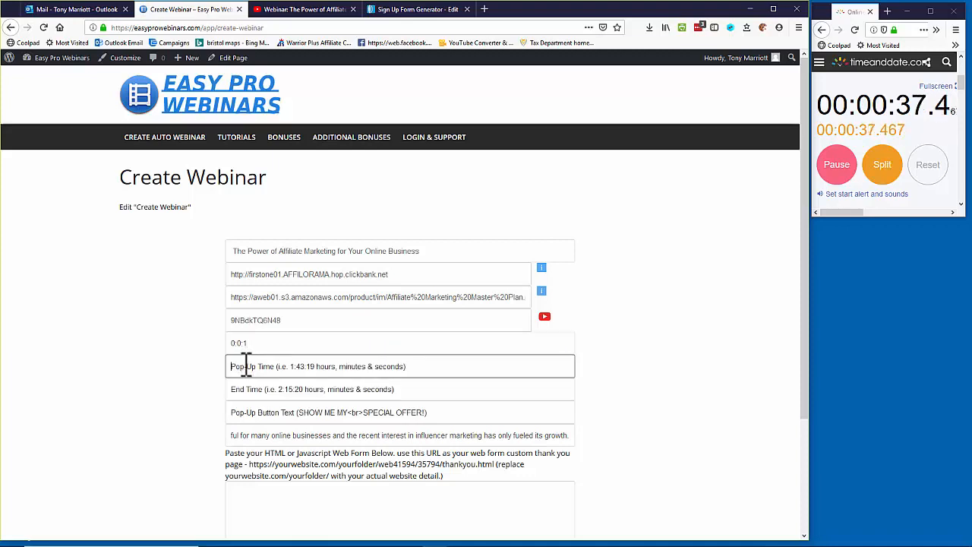
text(0:0:32)
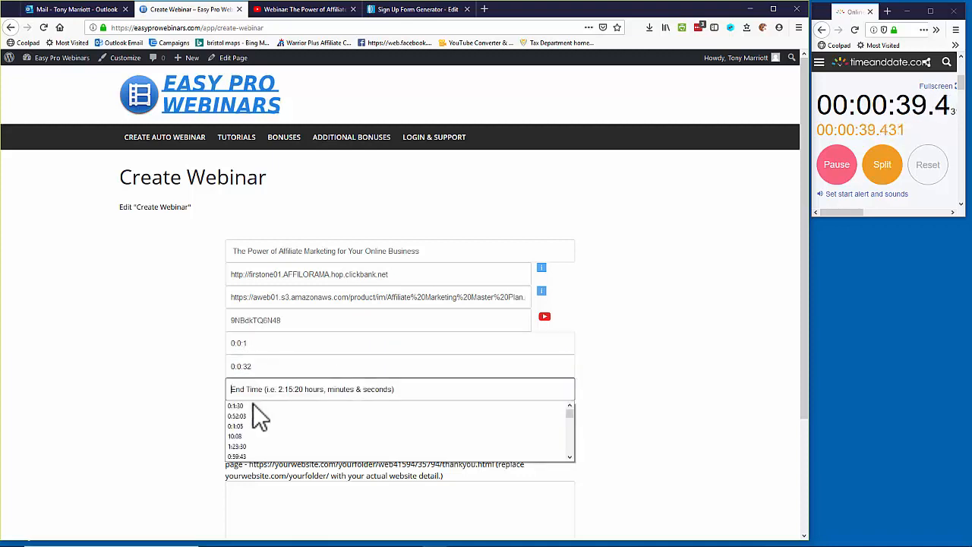
click(236, 404)
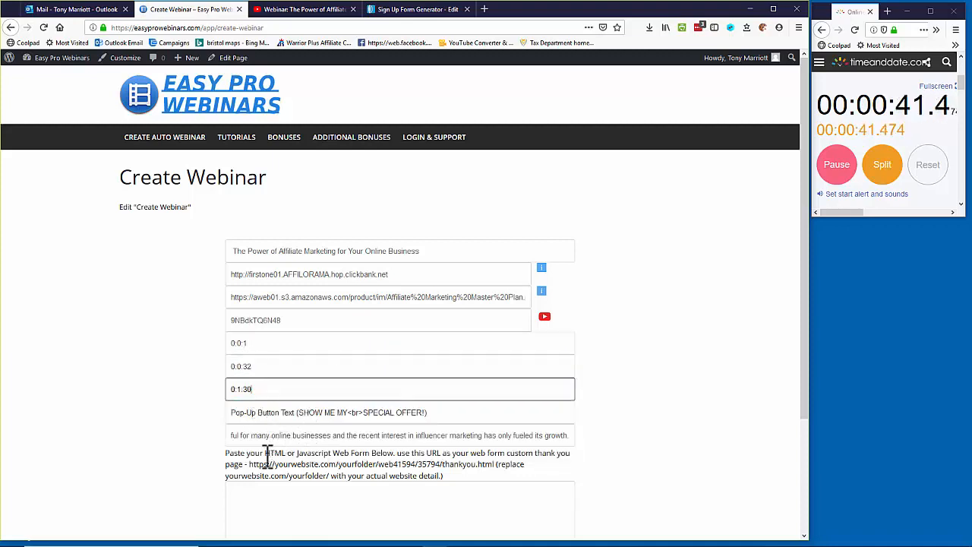
Copy the AWeber sign-up form's JavaScript snippet code.
click(416, 9)
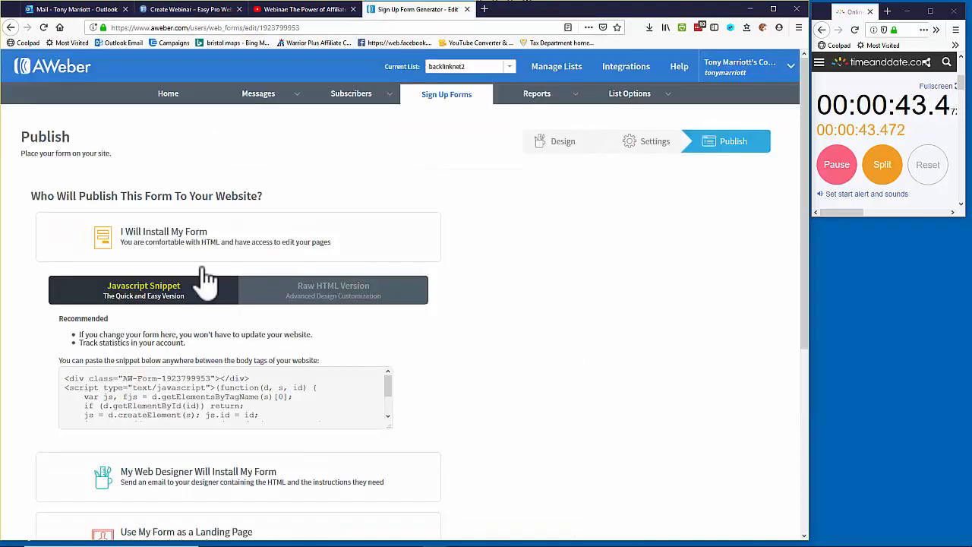
right_click(213, 398)
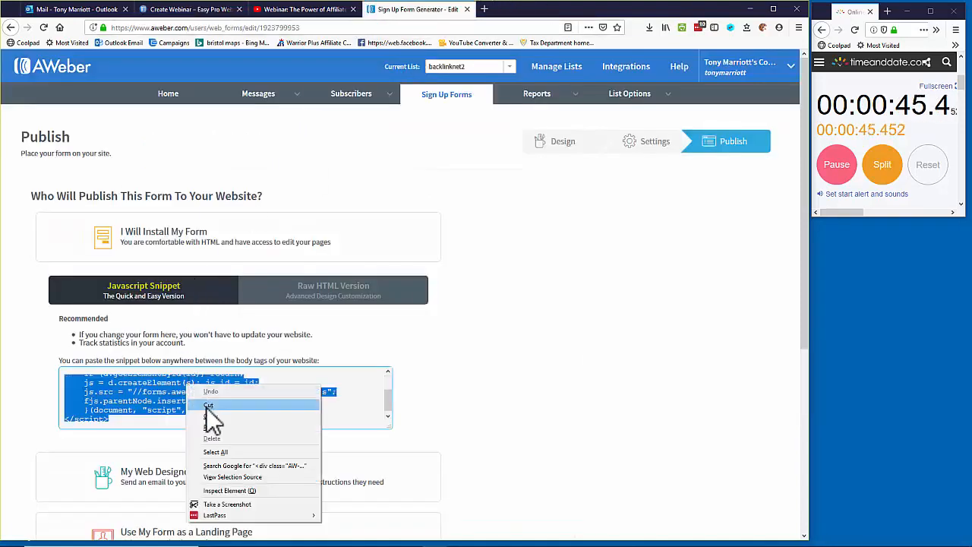
click(210, 404)
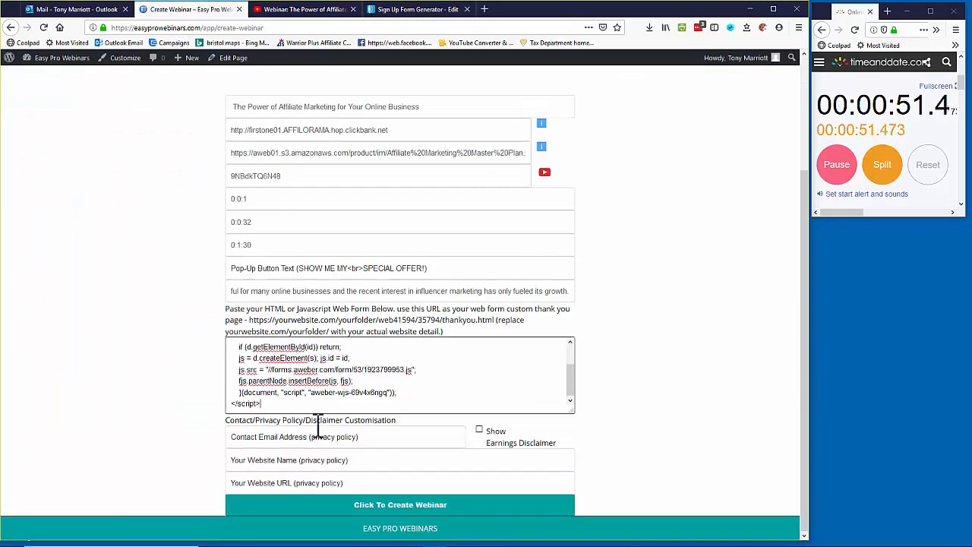
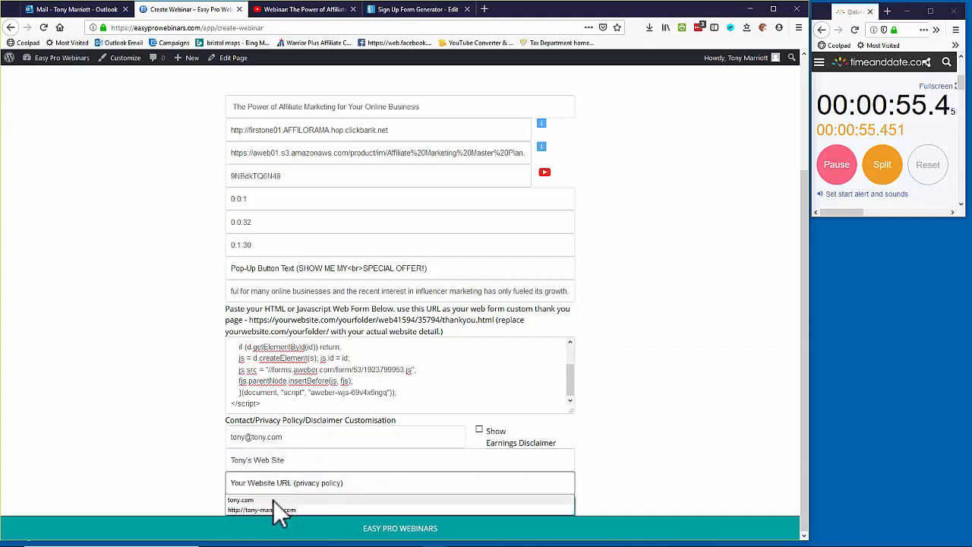
click(240, 500)
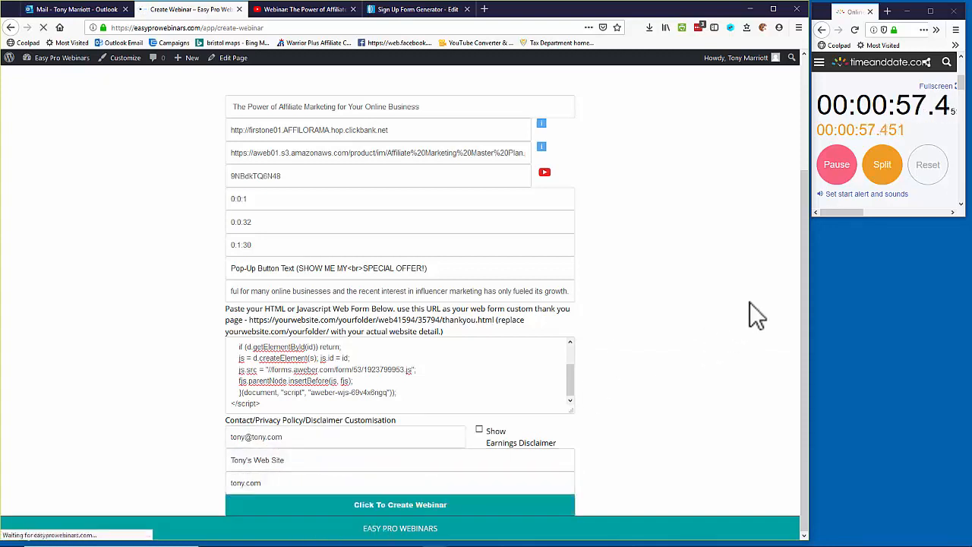
click(401, 504)
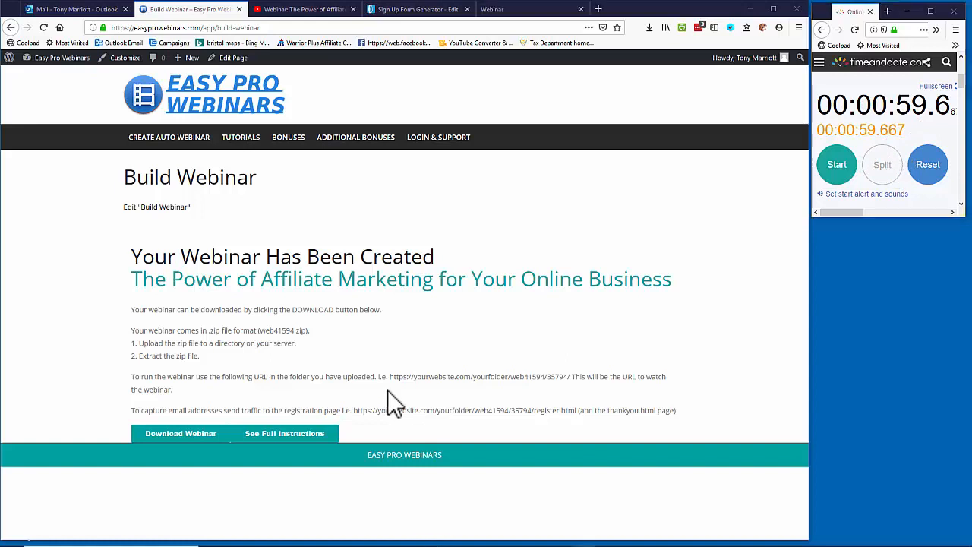
mouse_move(517, 84)
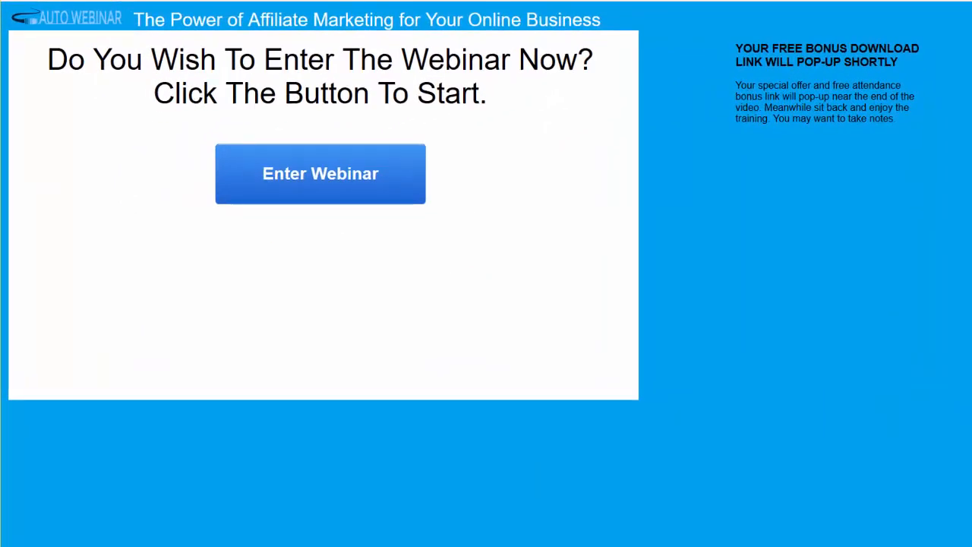
mouse_move(402, 69)
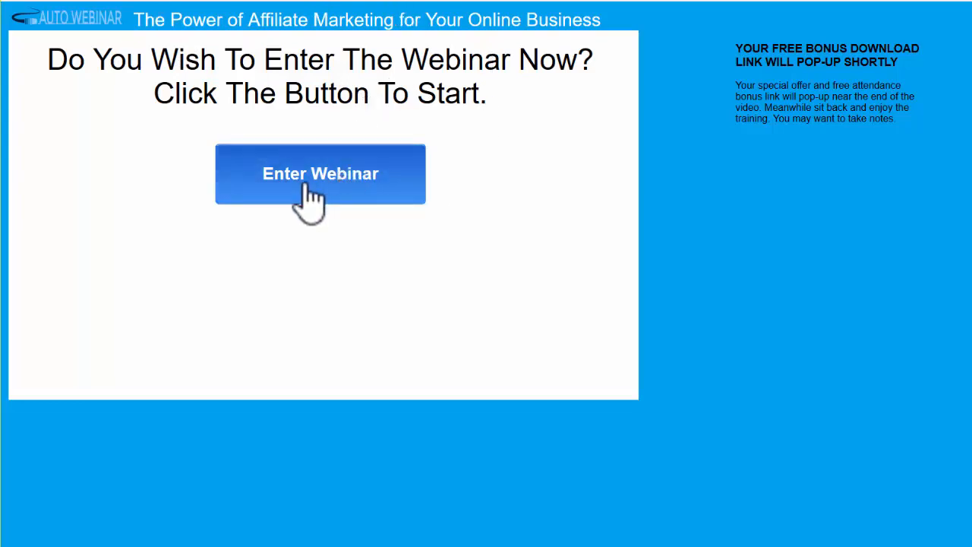
Enter the created webinar and start the replay countdown.
click(319, 173)
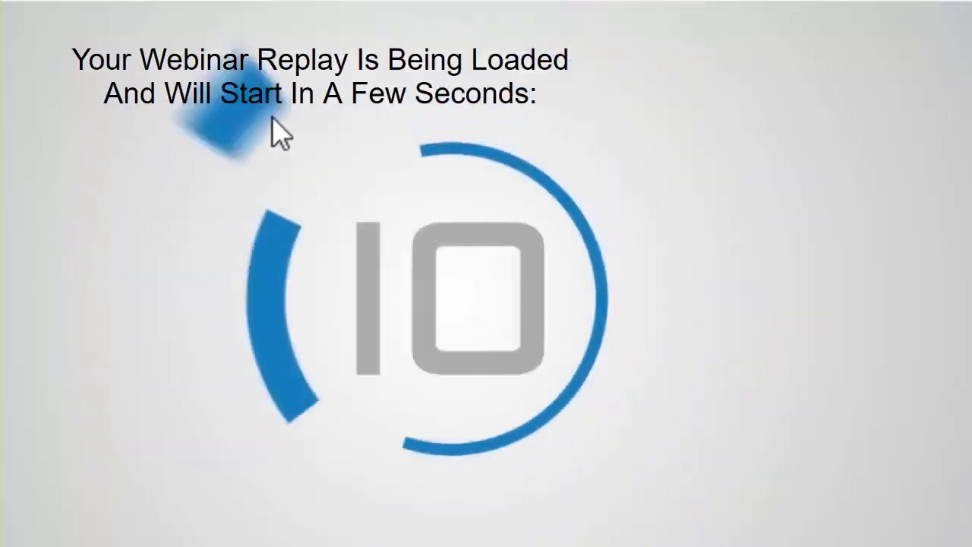
mouse_move(714, 174)
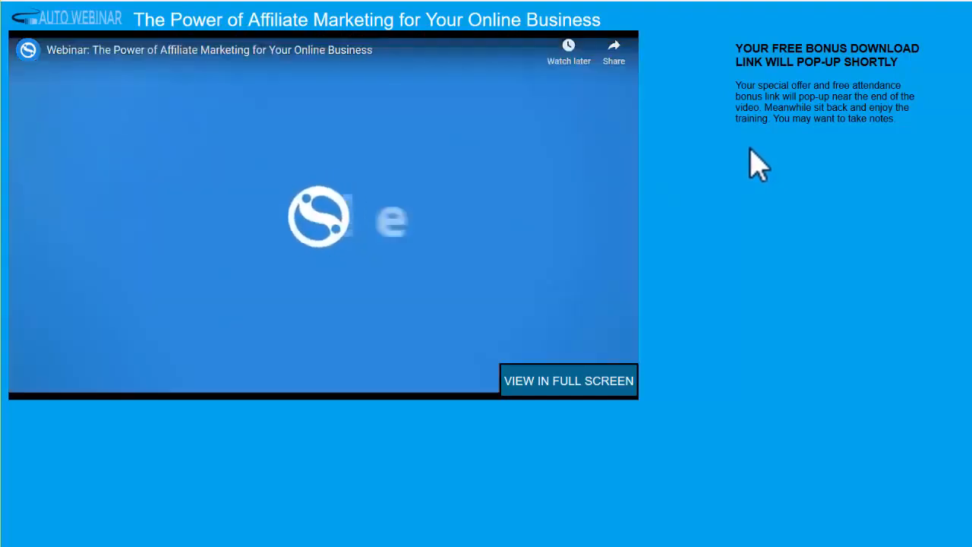
mouse_move(768, 211)
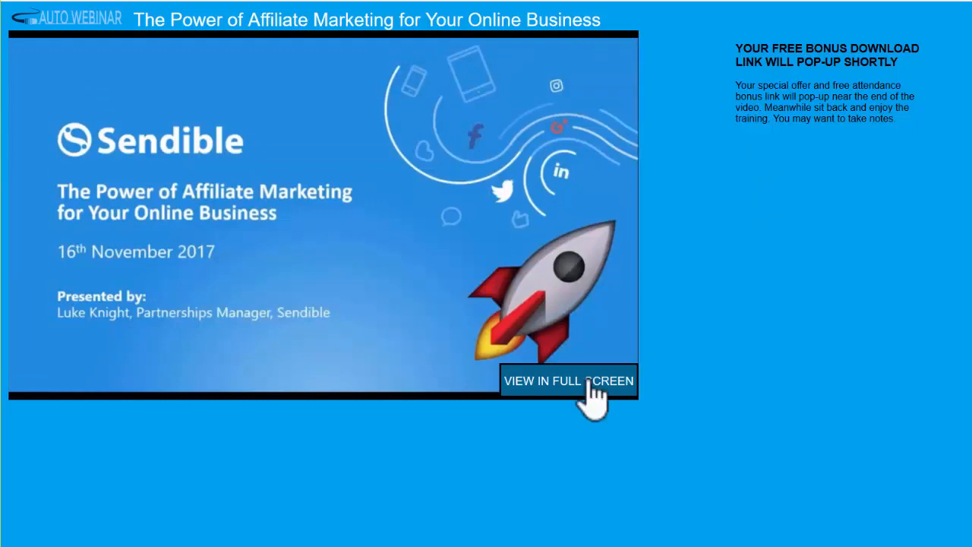
mouse_move(443, 440)
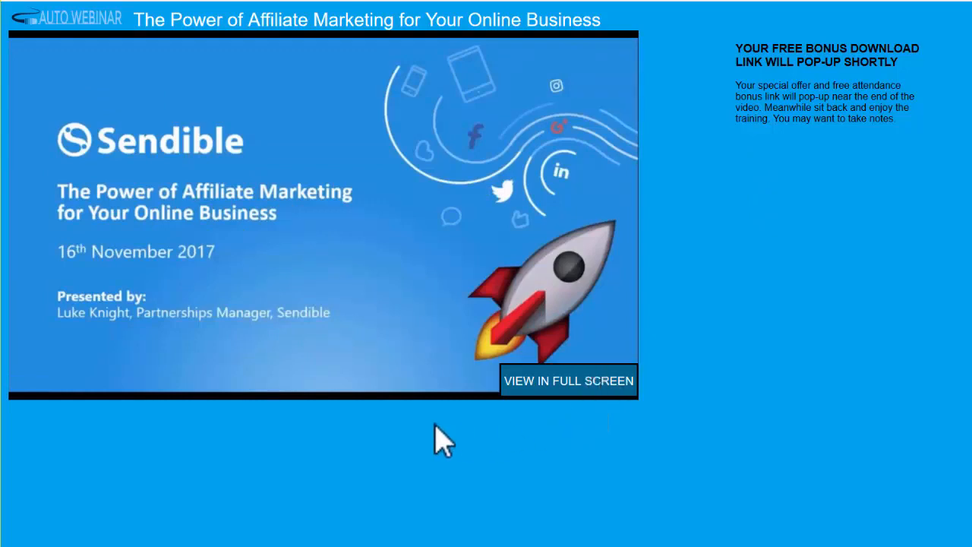
mouse_move(381, 465)
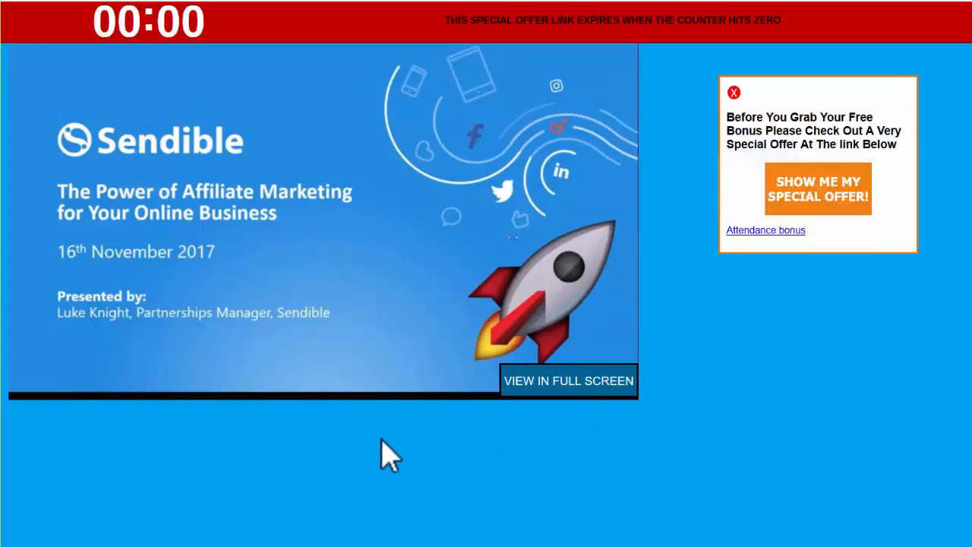
mouse_move(242, 417)
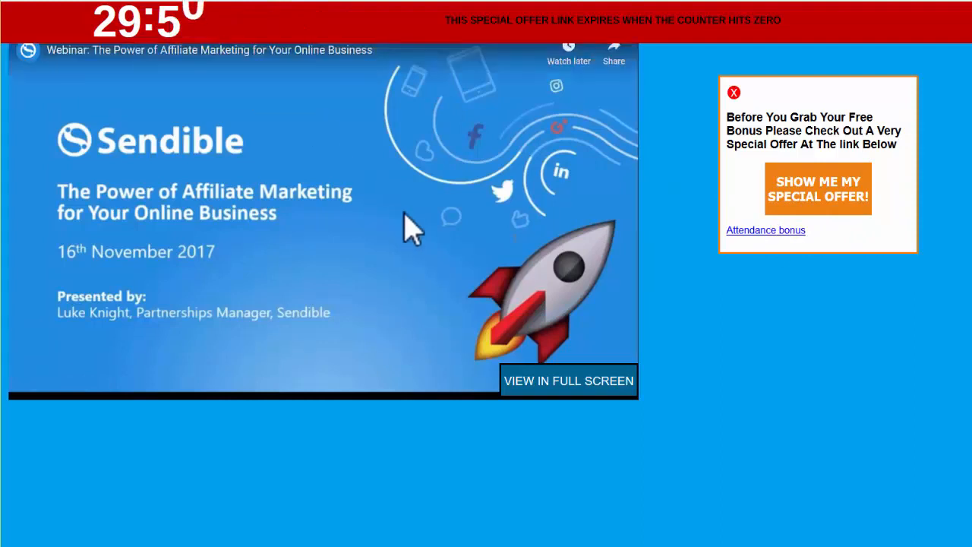
mouse_move(410, 347)
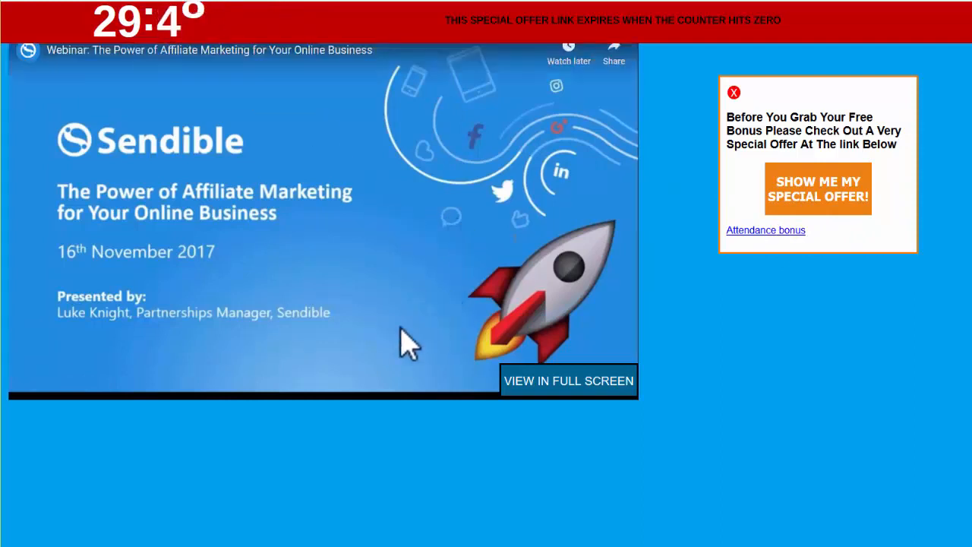
mouse_move(286, 170)
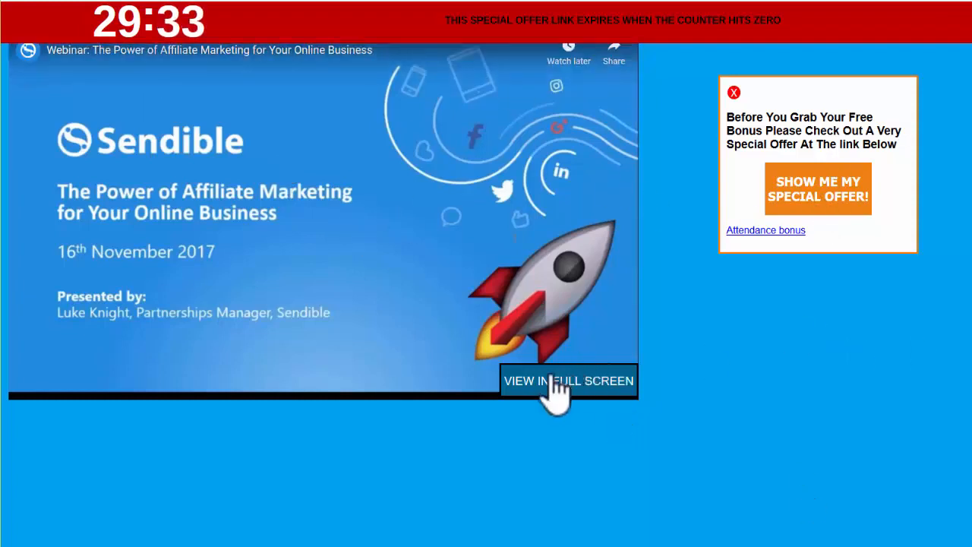
click(568, 380)
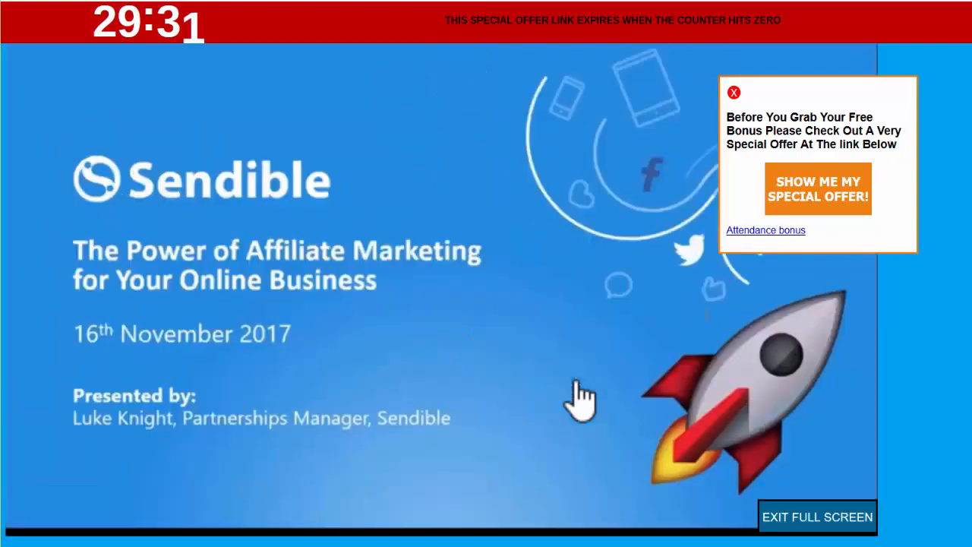
mouse_move(834, 106)
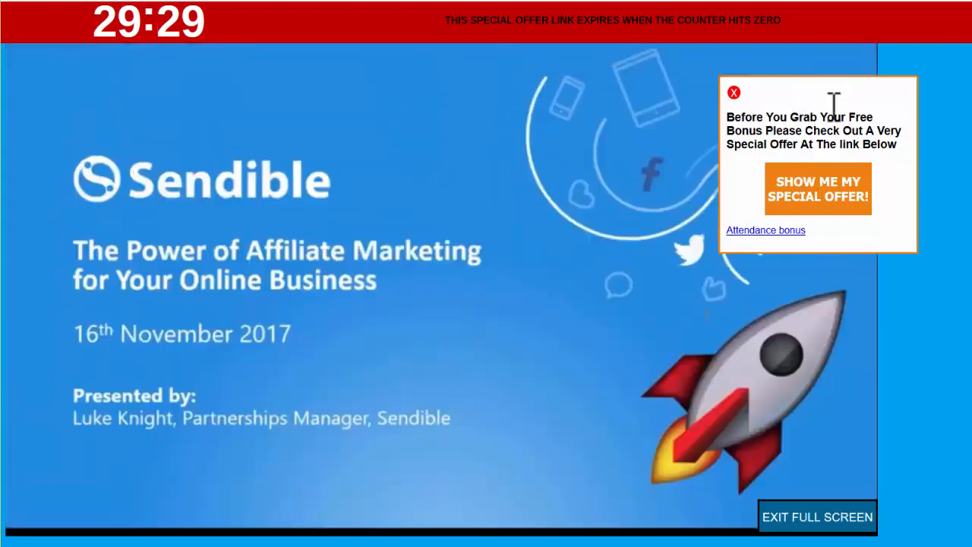
mouse_move(817, 528)
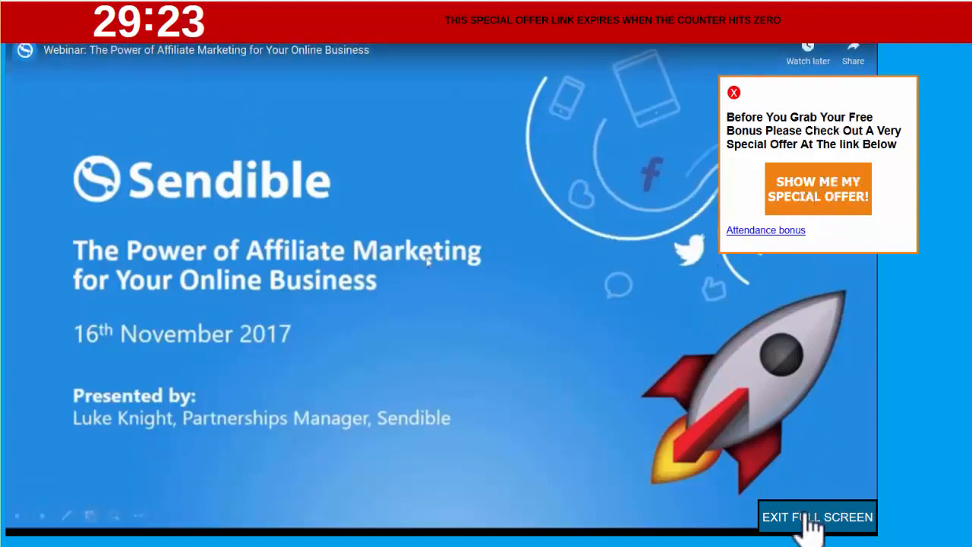
click(817, 516)
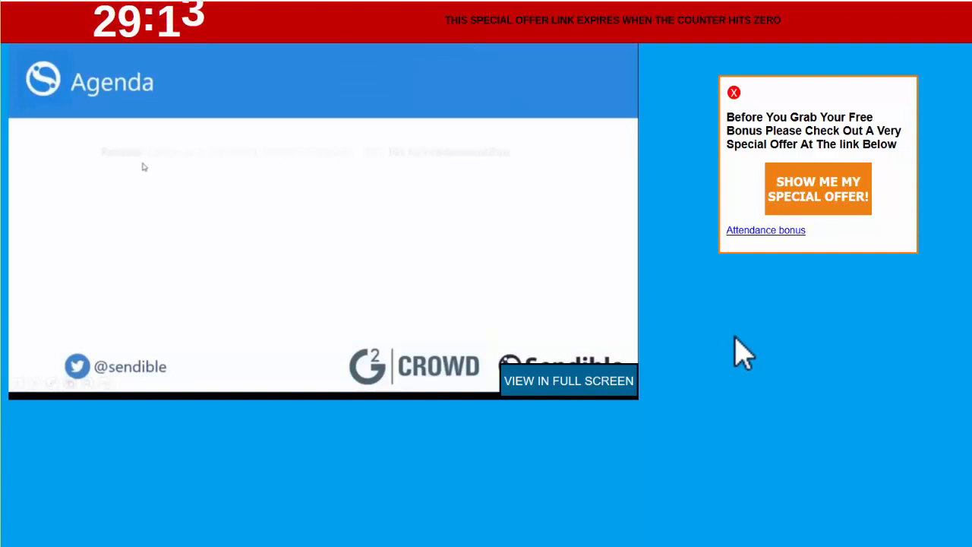